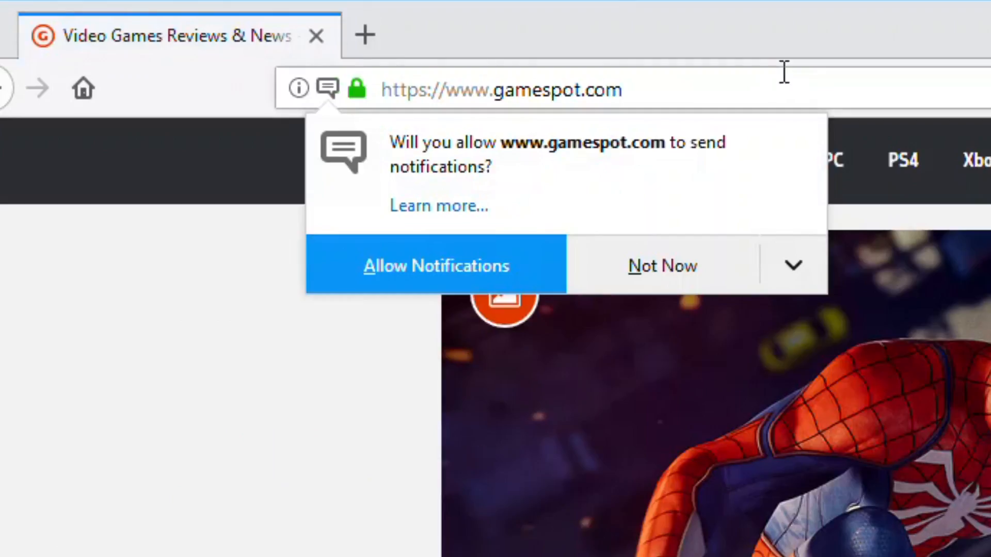
mouse_move(722, 205)
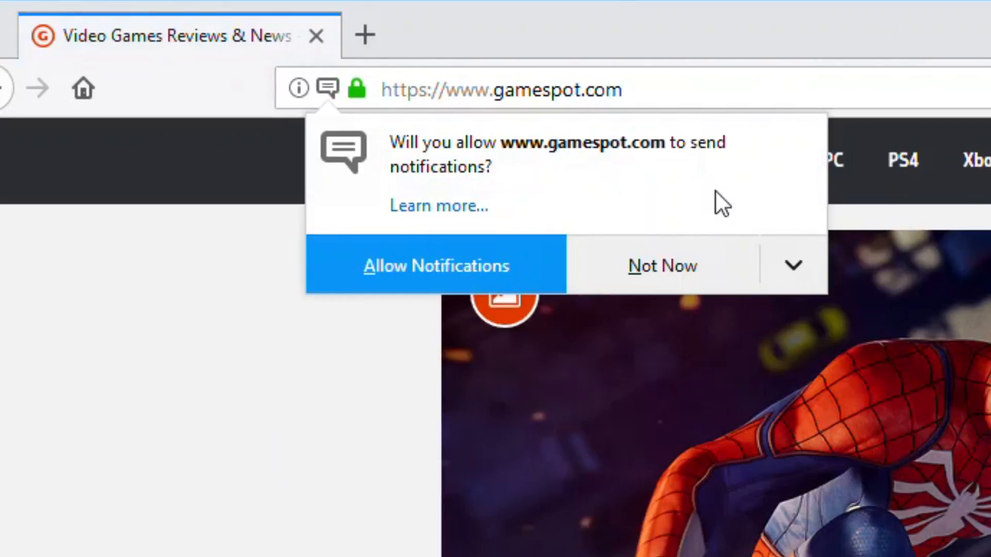
mouse_move(585, 260)
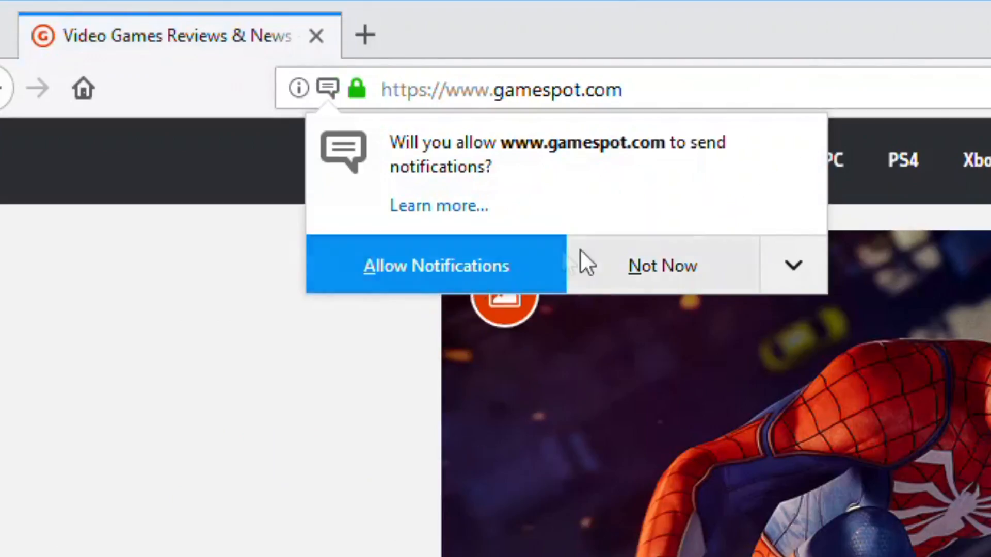
mouse_move(795, 265)
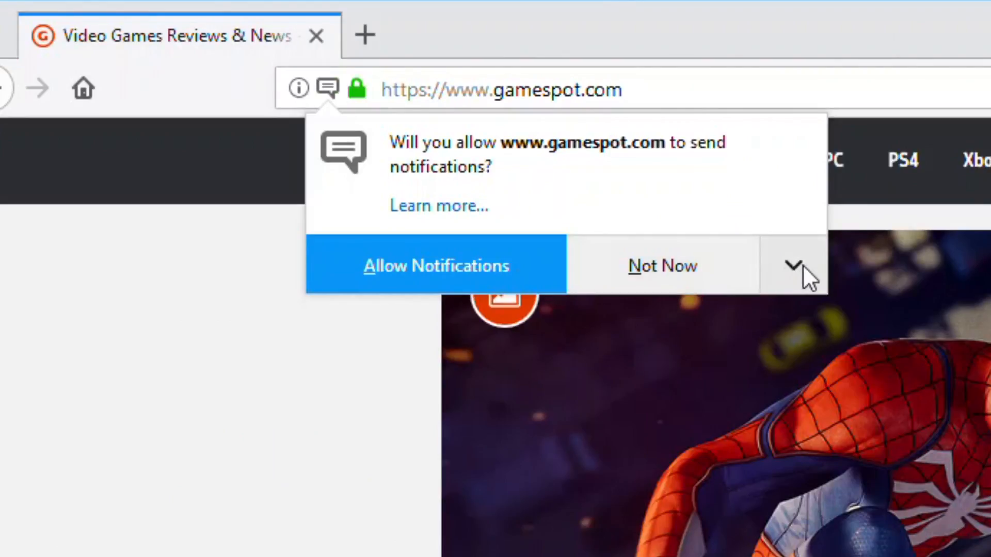
mouse_move(786, 278)
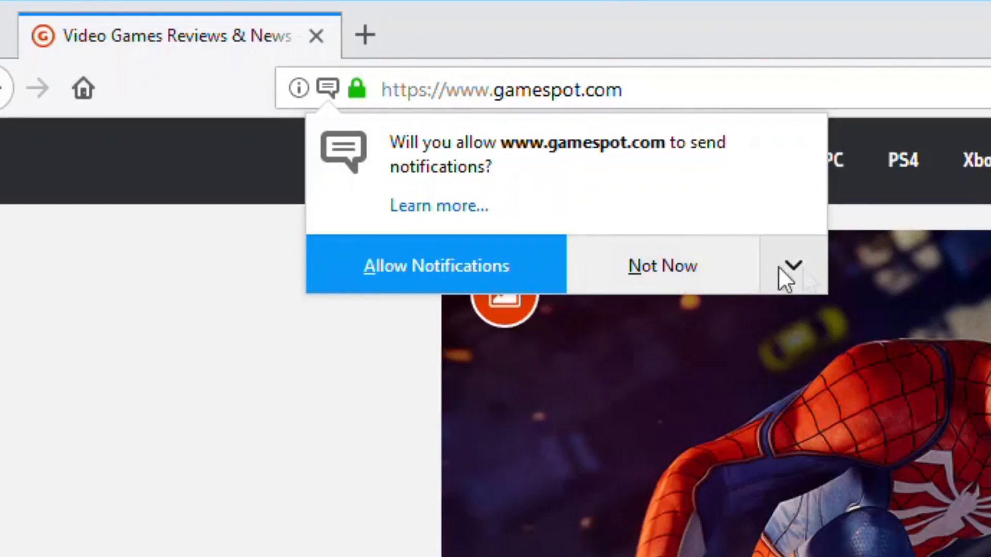
- Expand the dropdown next to Not Now on gamespot.com's notification prompt
click(662, 266)
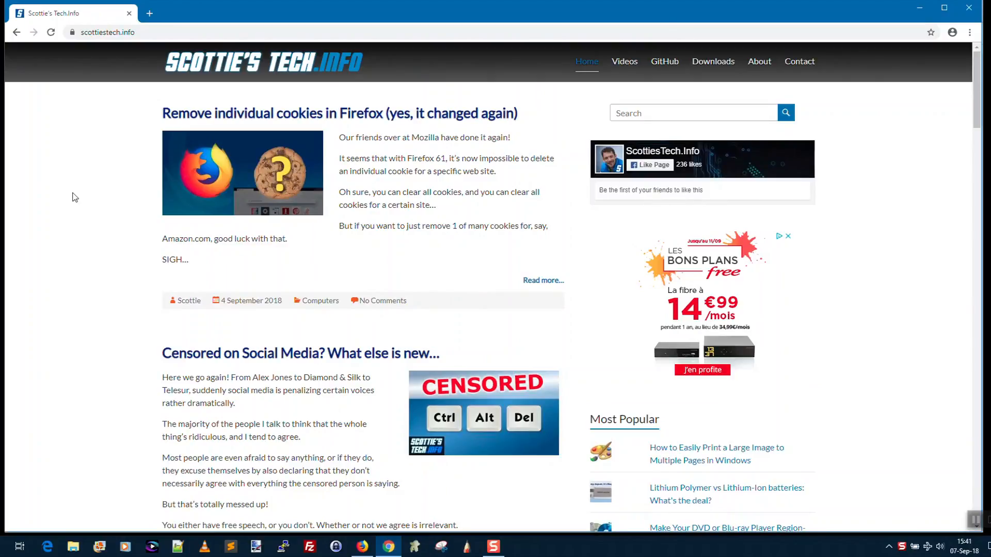
mouse_move(378, 150)
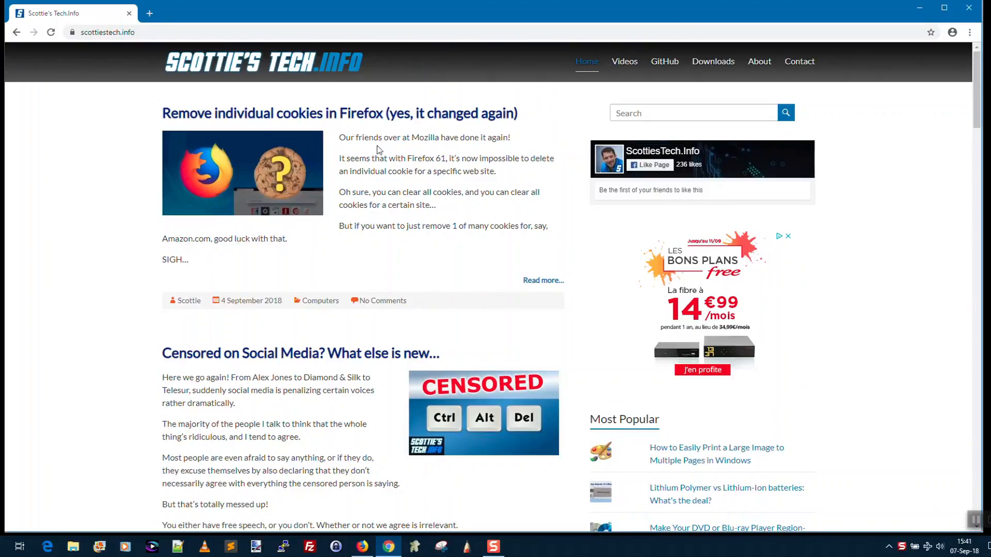
mouse_move(973, 38)
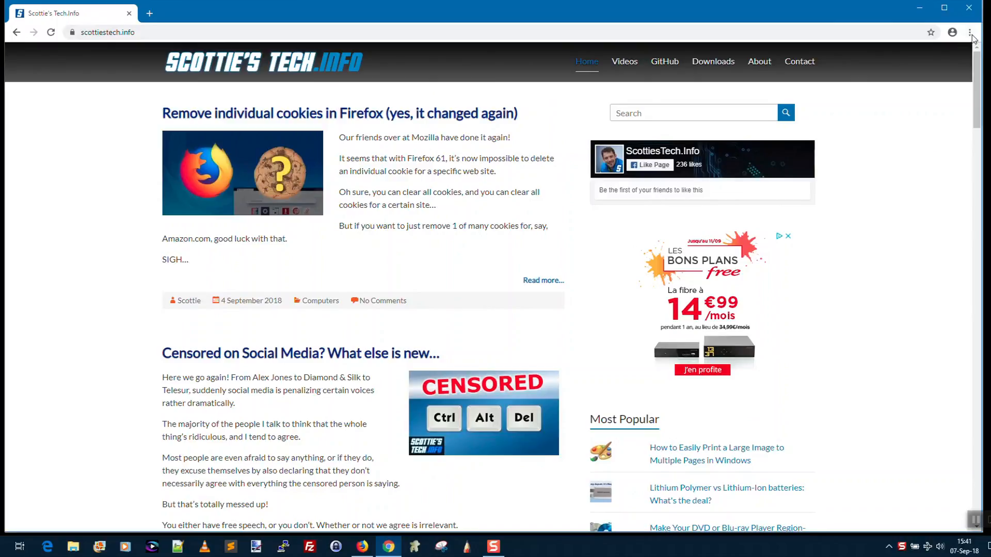
- Open Chrome Settings from the three-dot menu in a new tab
click(971, 32)
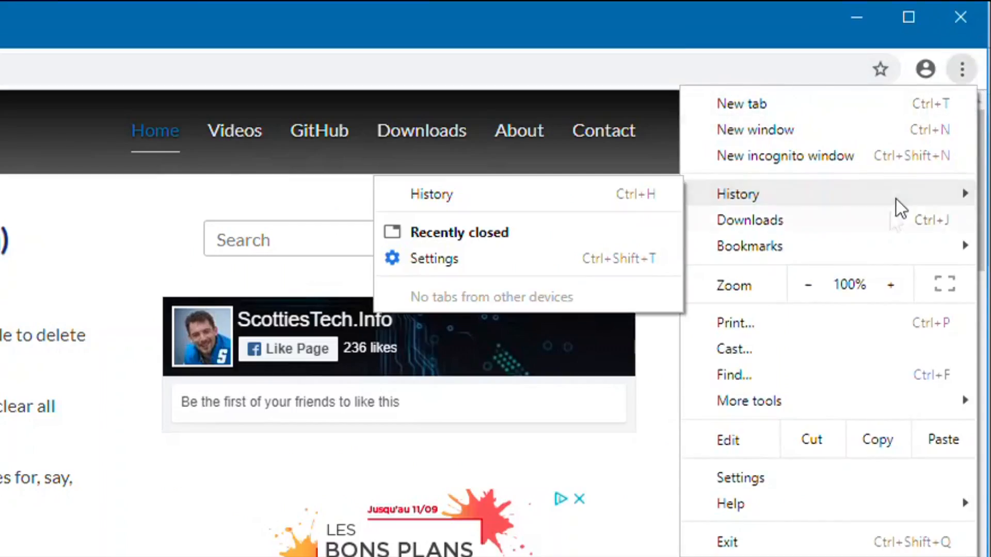
click(740, 478)
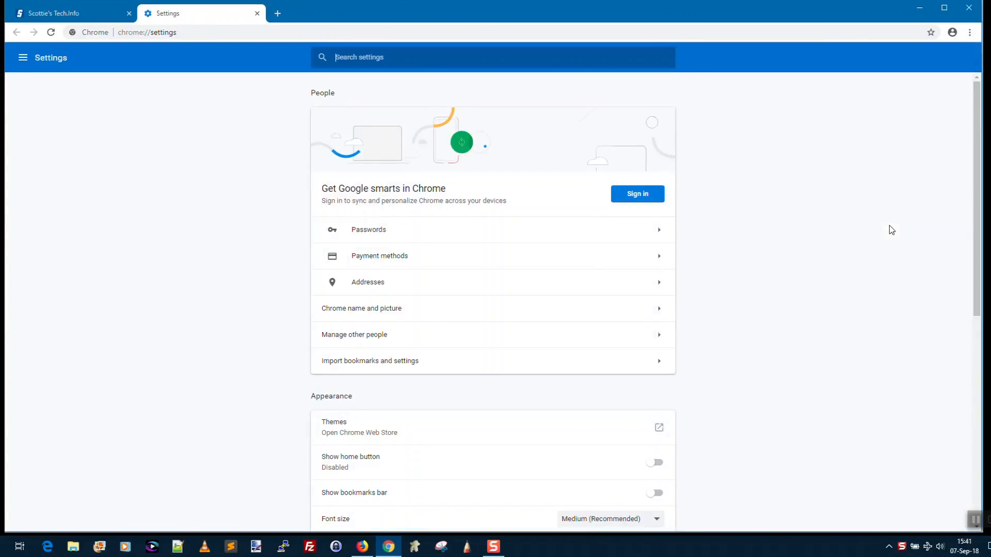
- Scroll to the Privacy and security section with Content settings under Advanced
scroll(down, 3)
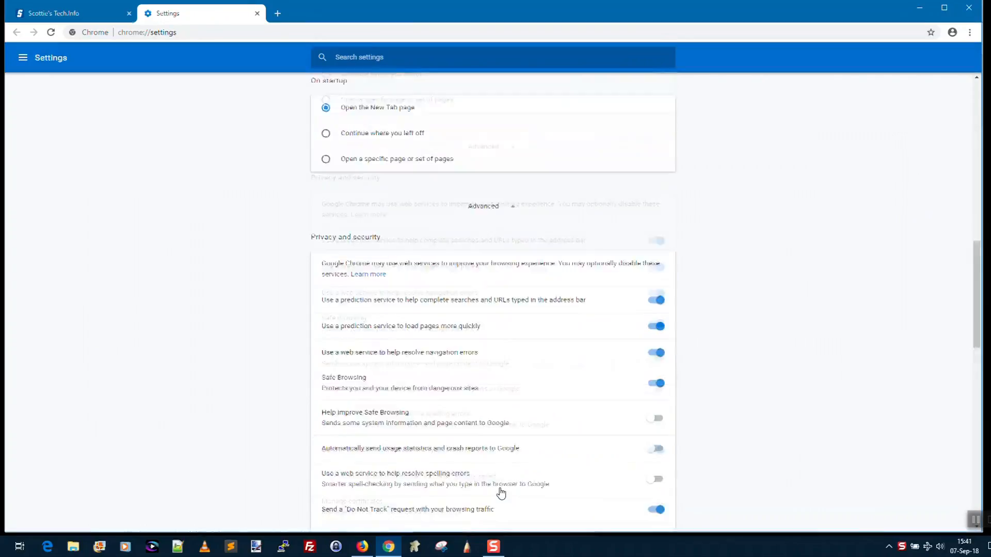
scroll(down, 3)
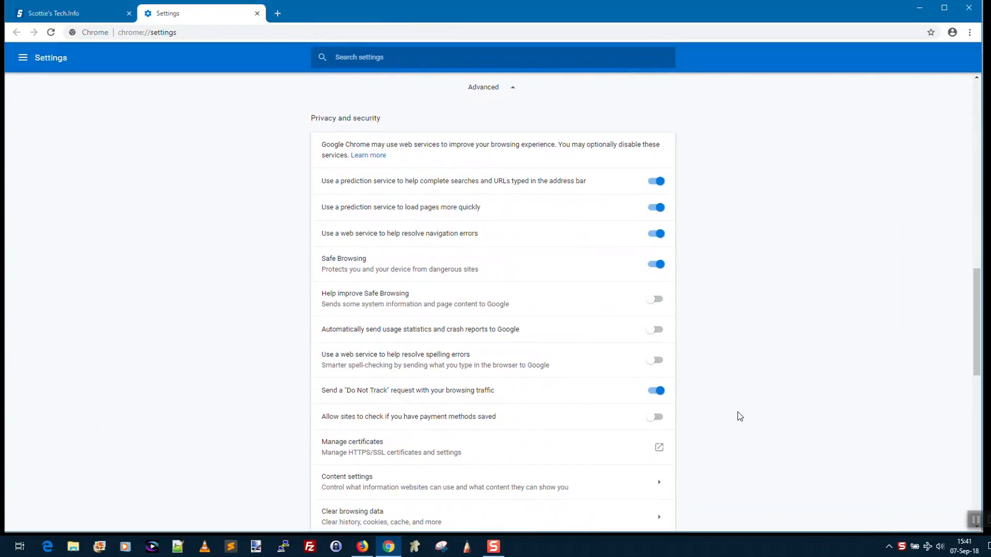
scroll(up, 3)
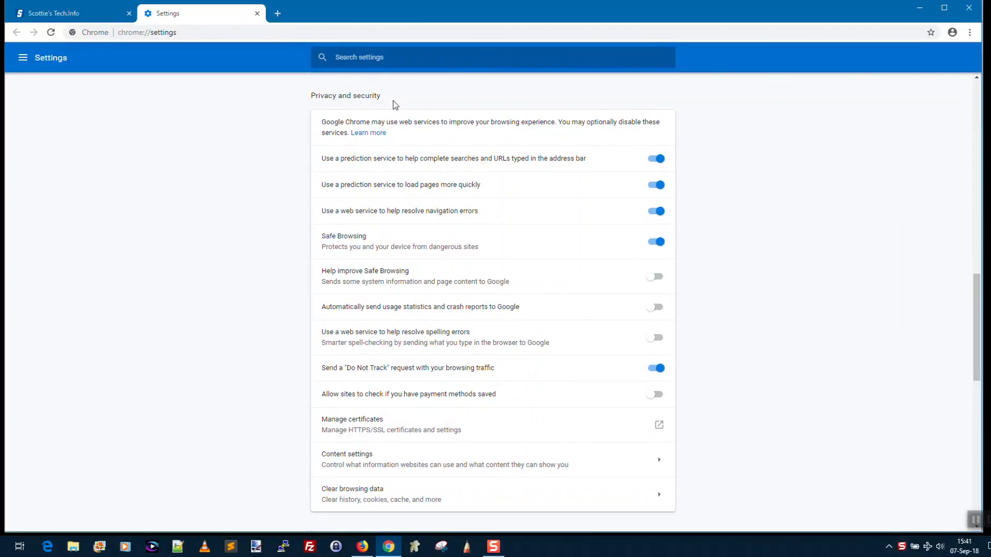
scroll(down, 3)
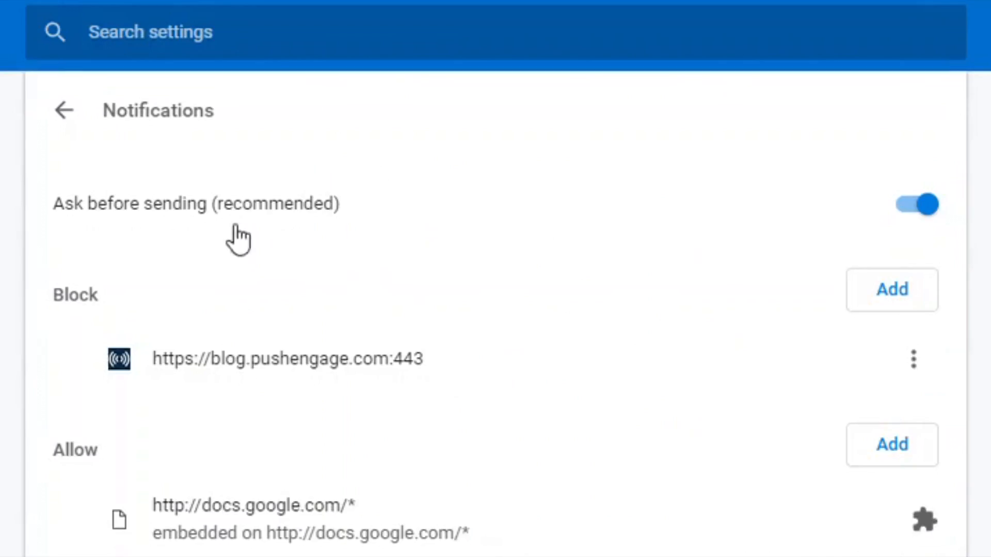
mouse_move(152, 227)
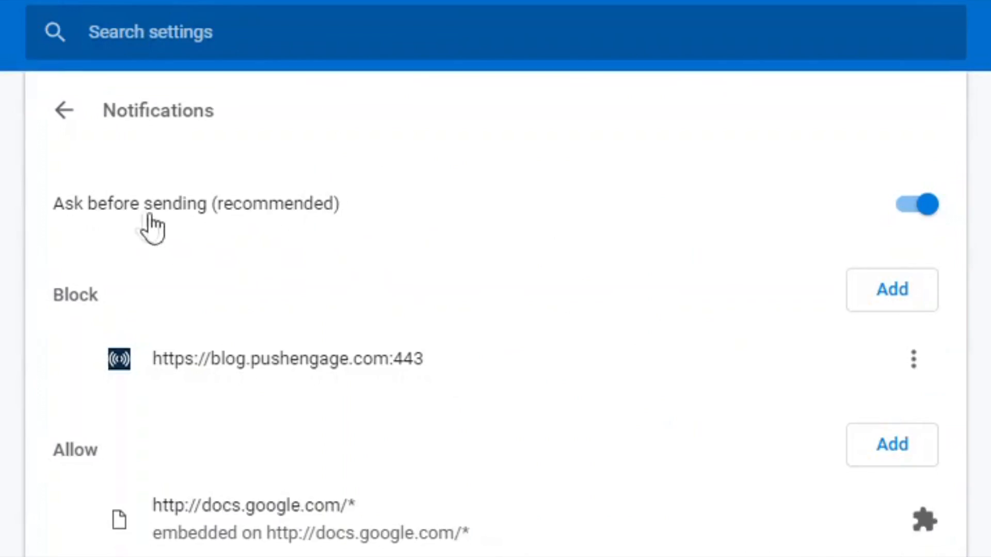
mouse_move(337, 237)
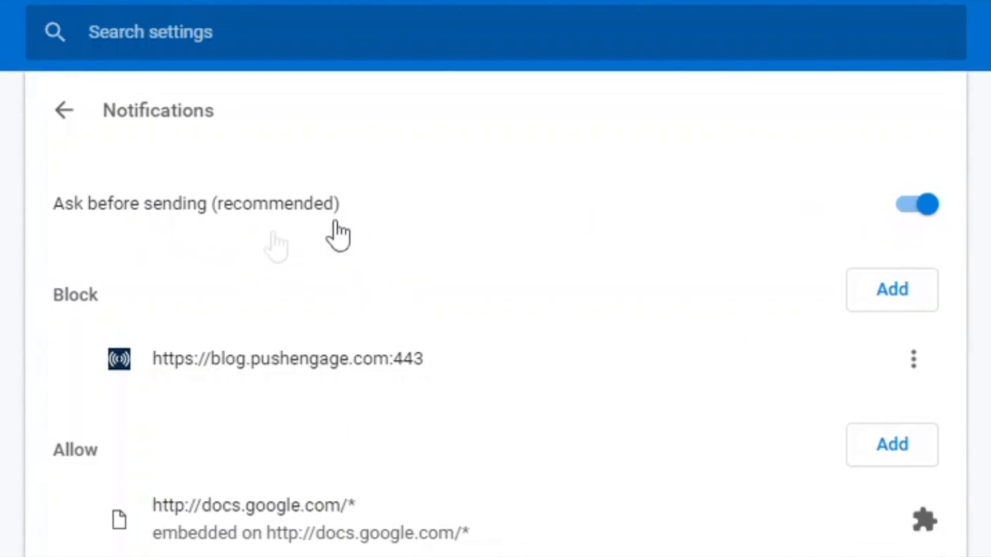
mouse_move(234, 225)
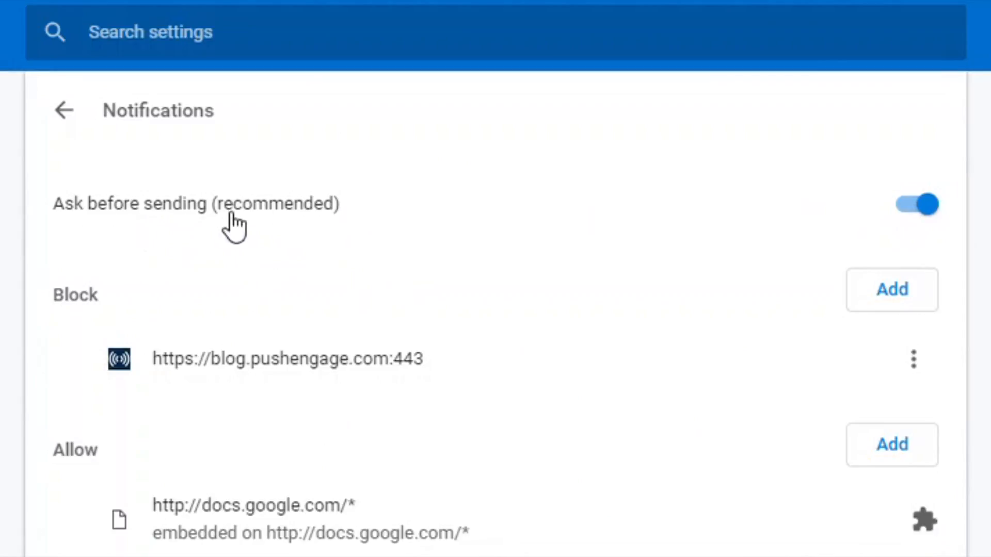
mouse_move(929, 218)
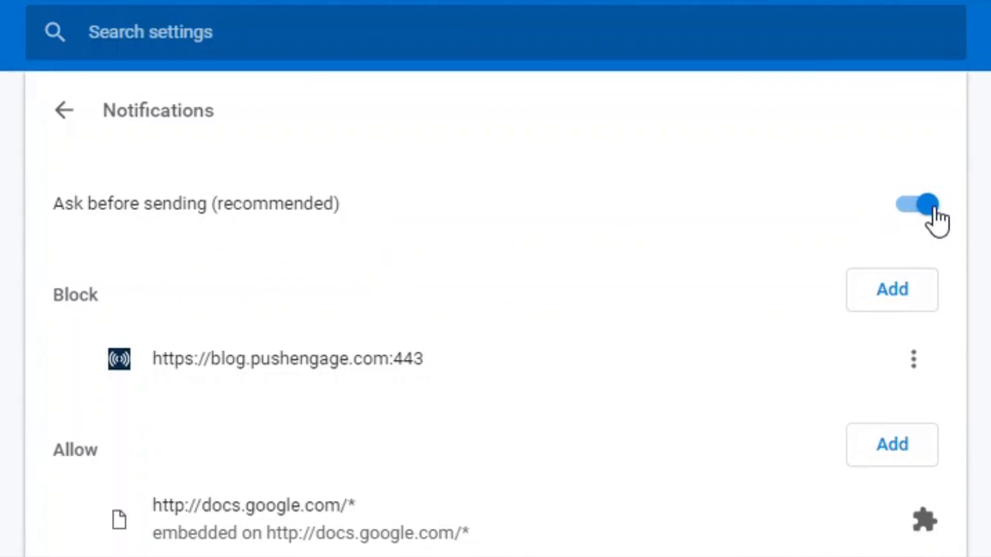
- Switch off 'Ask before sending (recommended)' so Chrome blocks notification requests
click(914, 203)
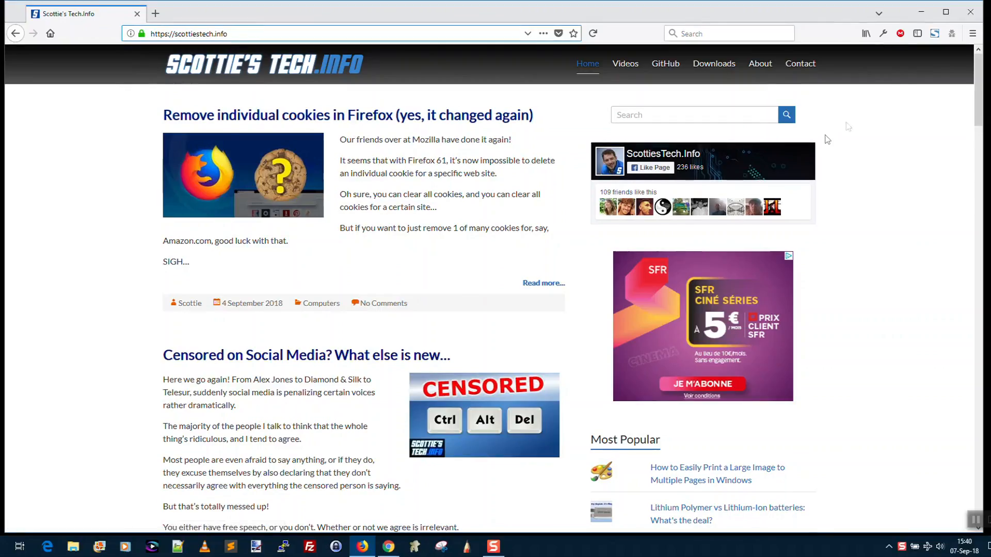
mouse_move(695, 149)
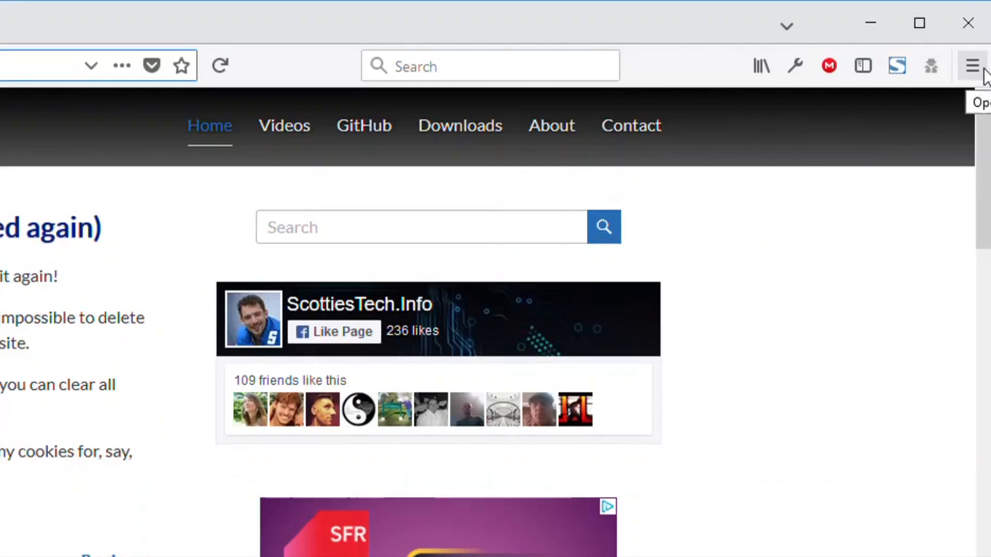
- Open Firefox Options from the hamburger menu in a new tab
click(972, 65)
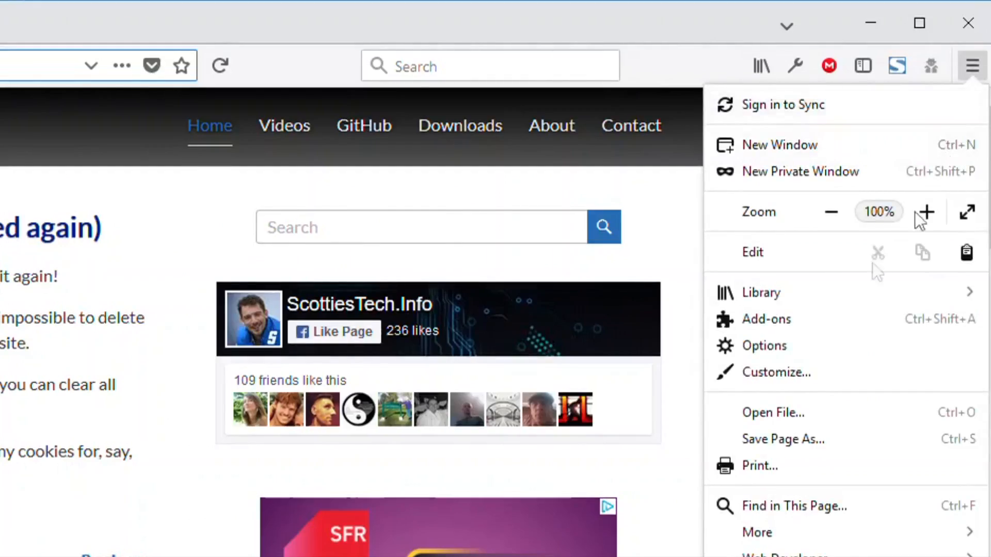
mouse_move(776, 379)
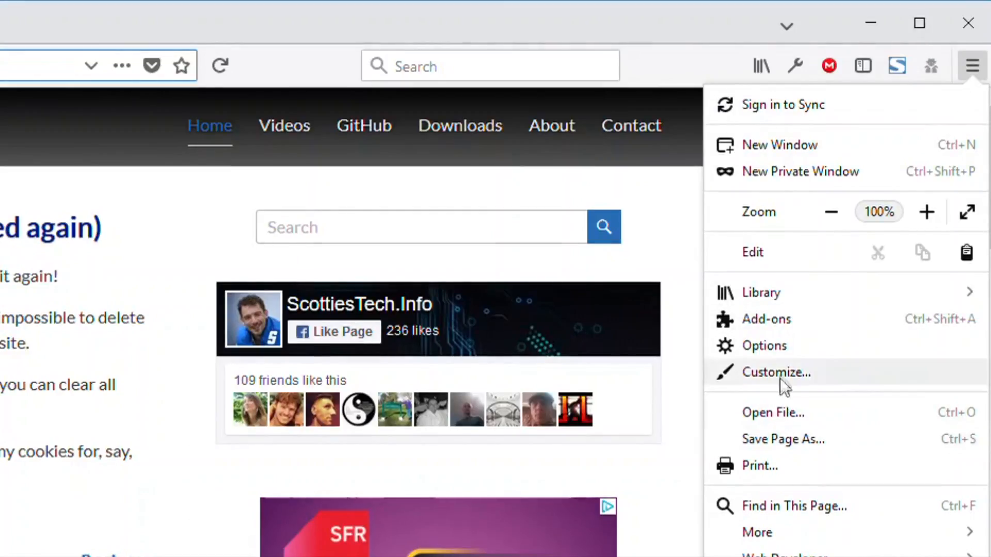
click(765, 346)
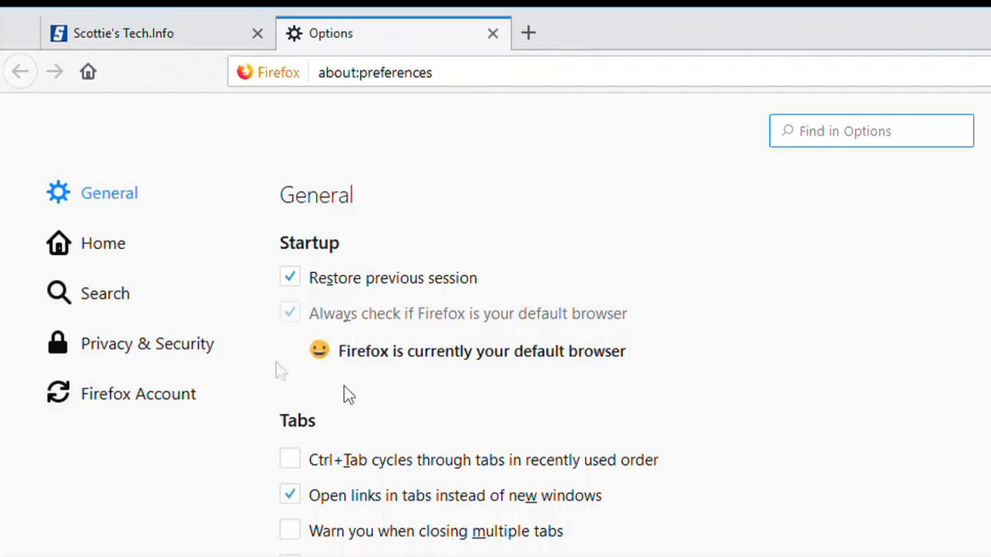
mouse_move(158, 351)
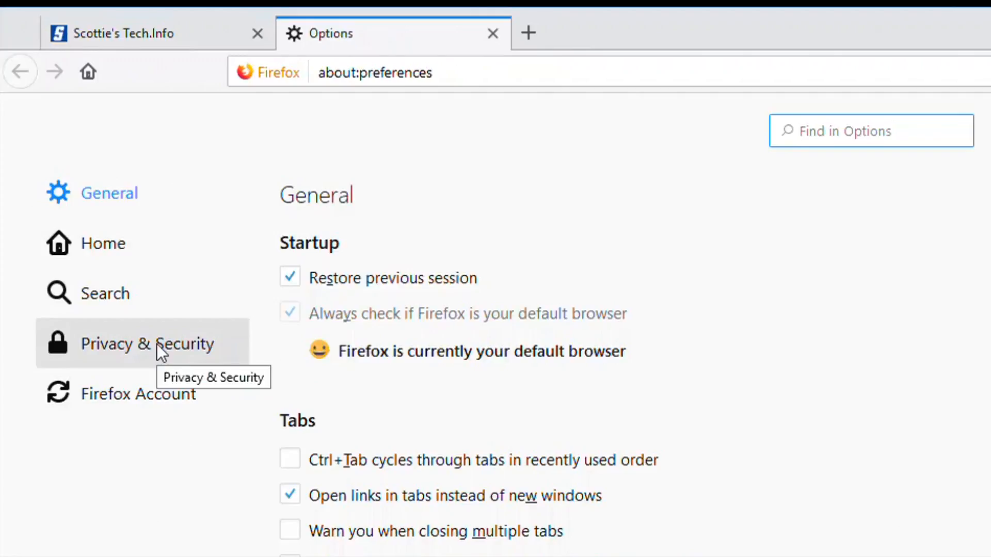
- Go to Privacy & Security, Permissions, and open the Notifications Settings dialog
click(147, 344)
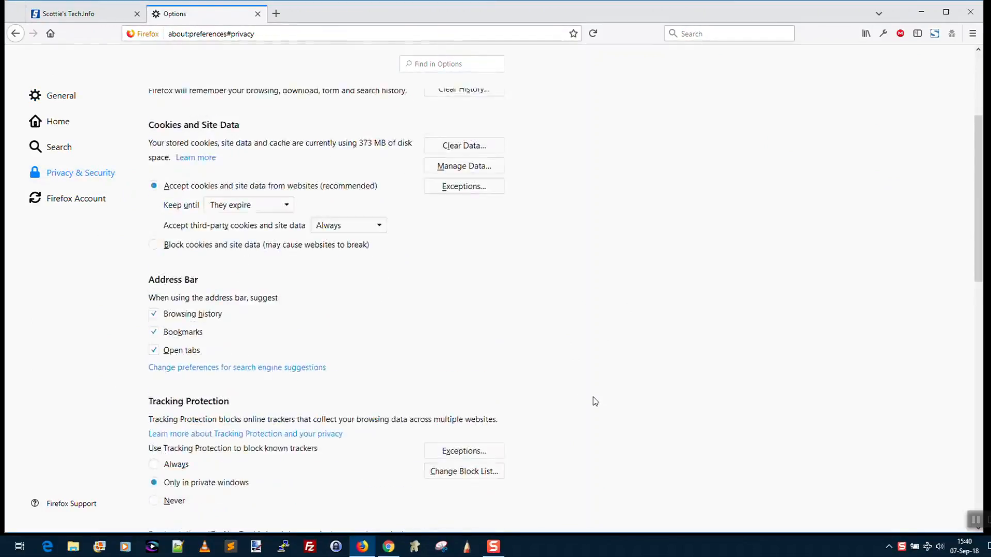
scroll(down, 3)
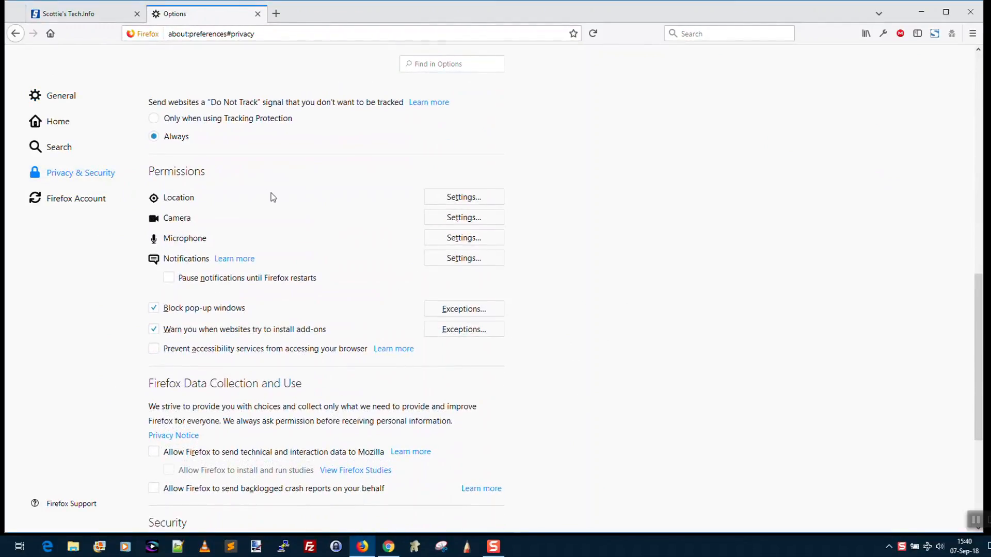
key(ctrl+plus)
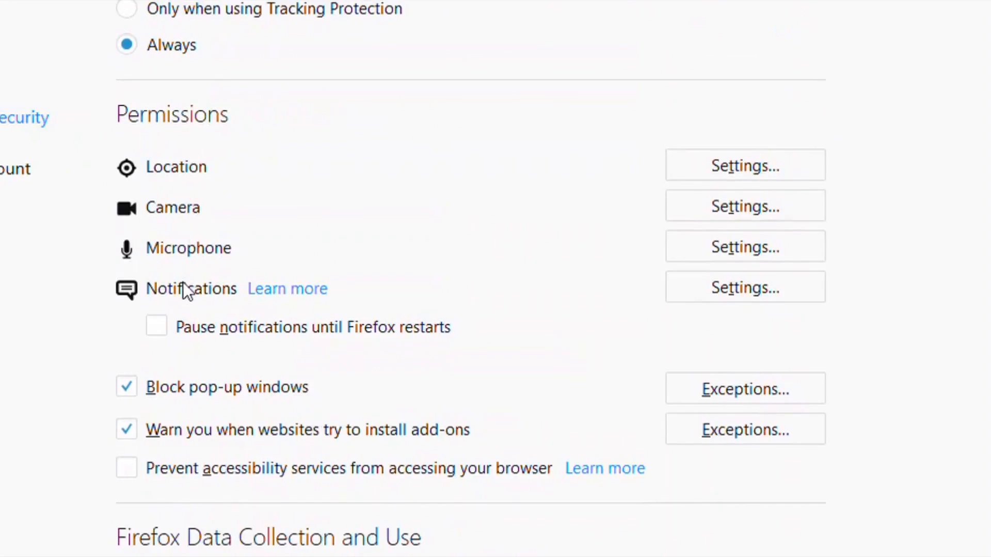
mouse_move(708, 290)
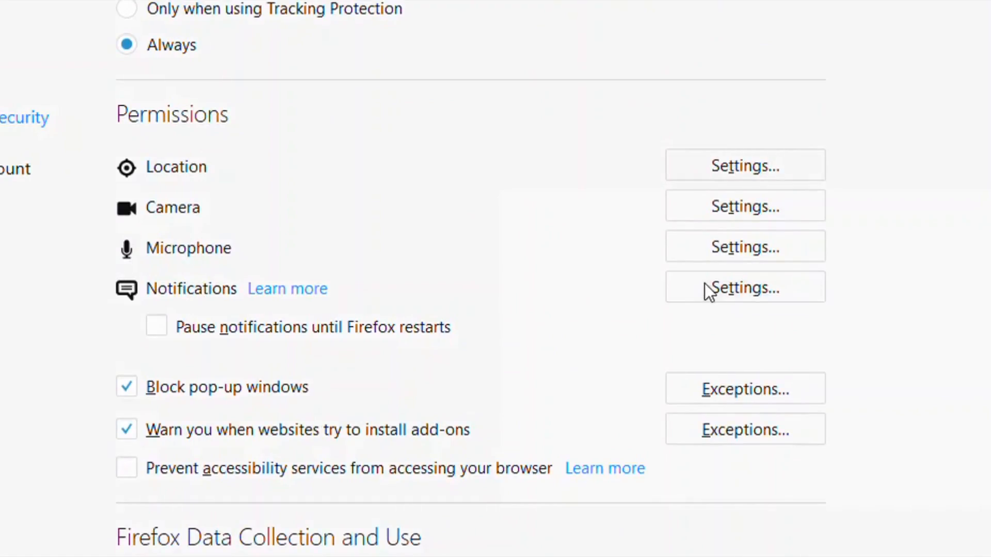
click(744, 286)
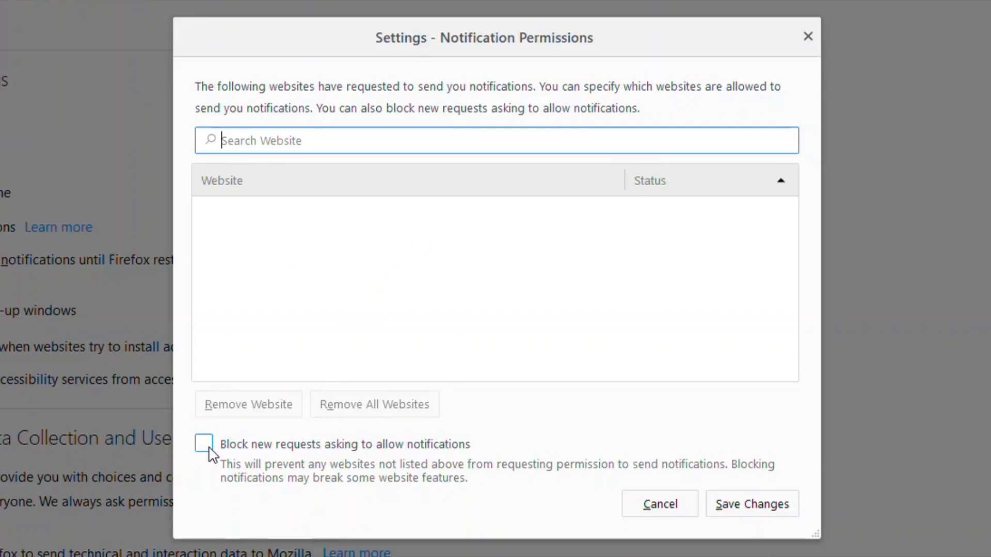
- Tick 'Block new requests asking to allow notifications' and save the change
click(203, 444)
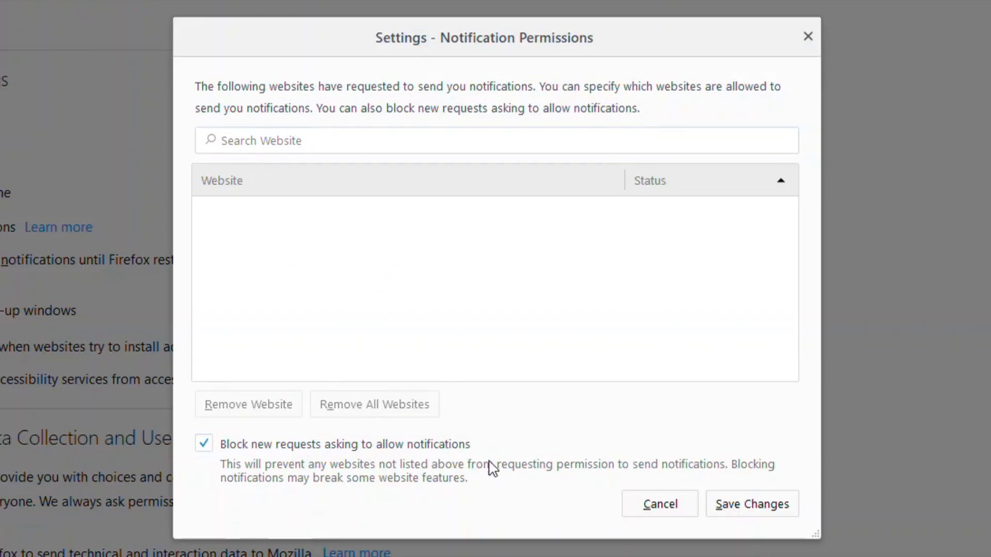
mouse_move(563, 438)
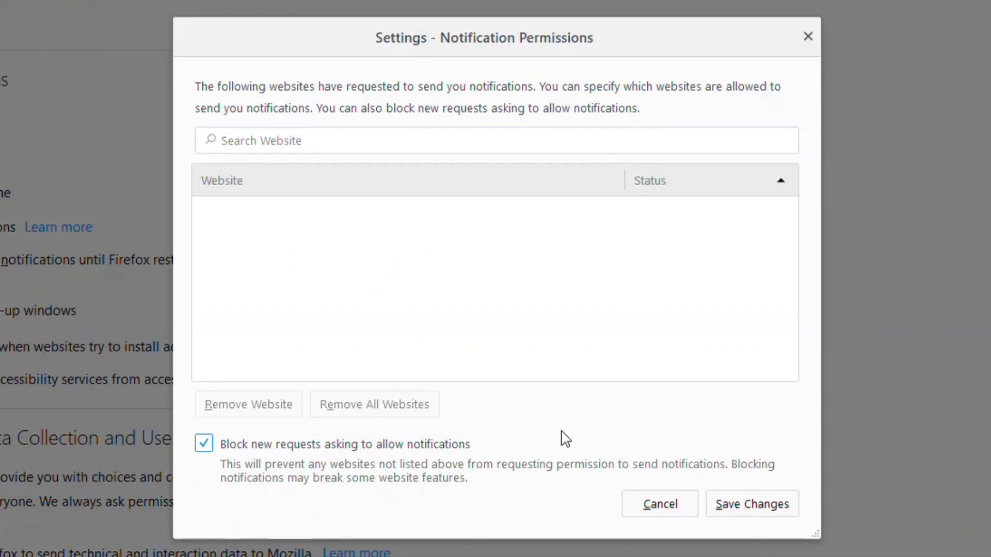
click(658, 504)
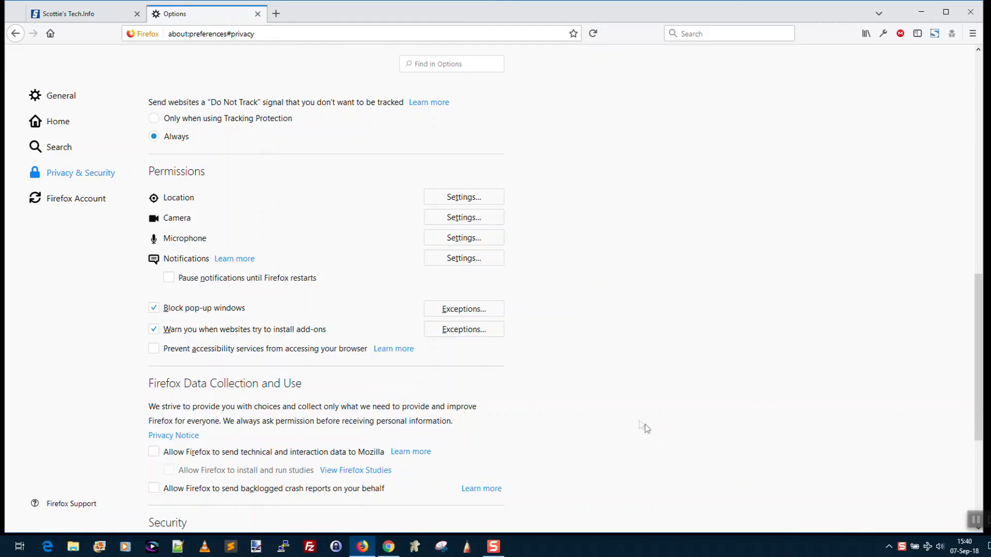
- Close the Options tab to return to the tech blog homepage
click(258, 13)
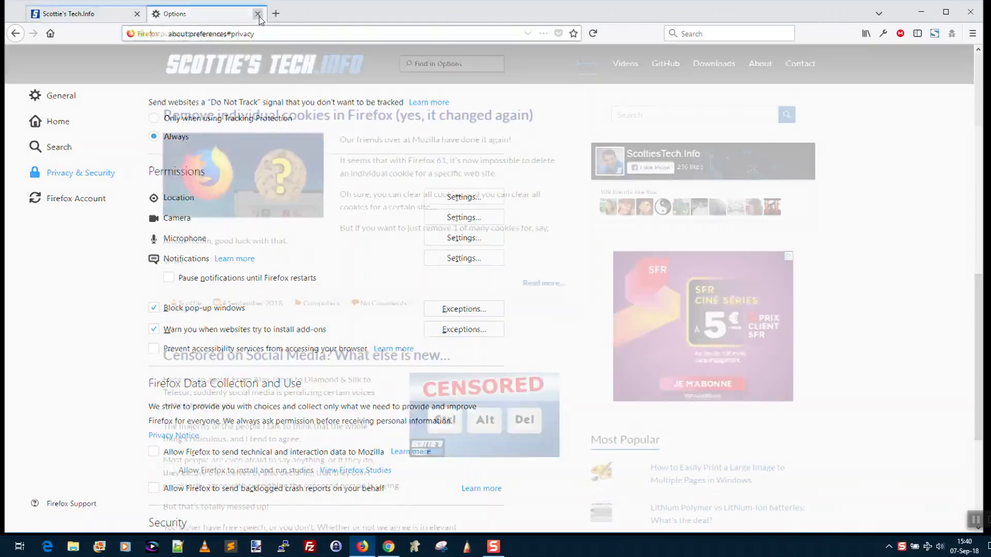
click(257, 14)
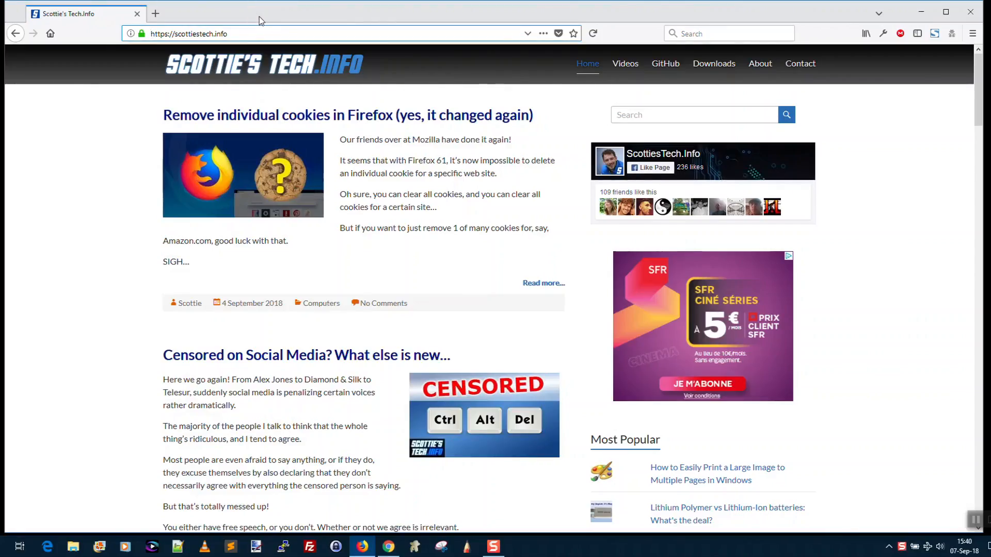